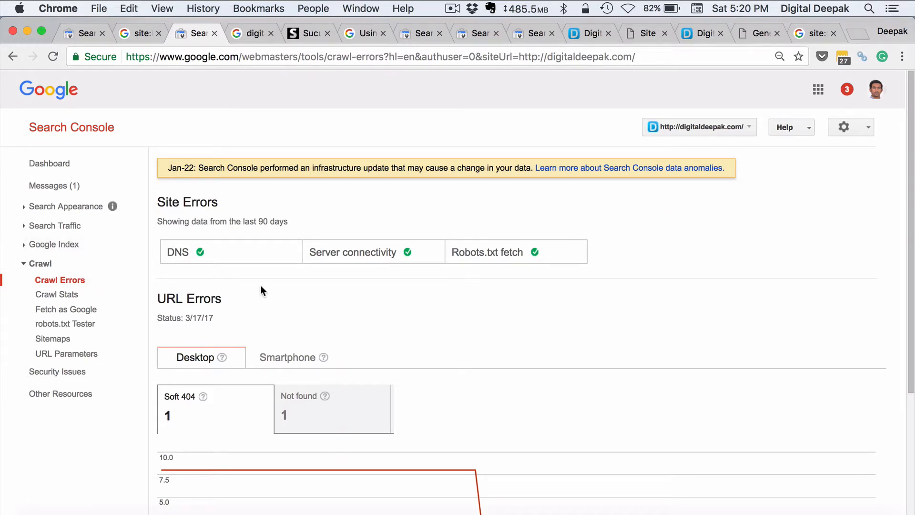
- Select the single desktop 404 not-found wptouch cache URL in the Crawl Errors table
{"action": "scroll", "scroll_direction": "down", "scroll_amount": 3}
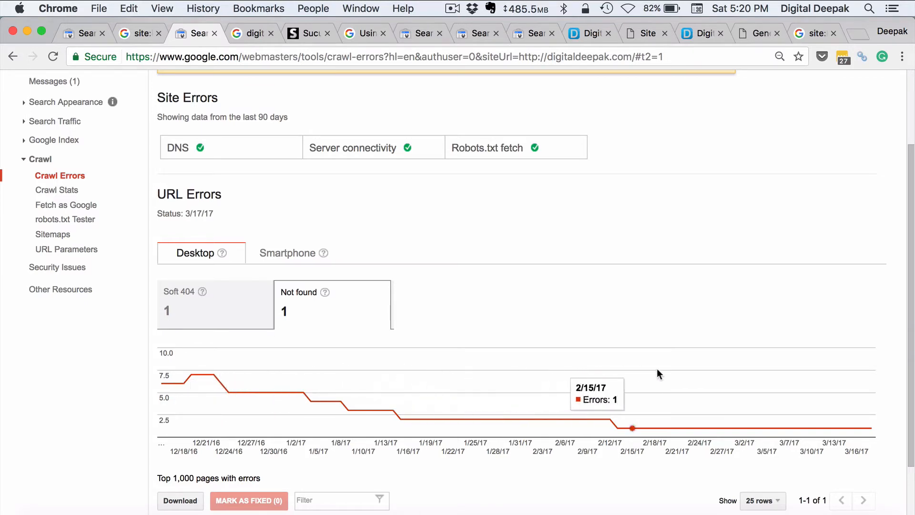
{"action": "scroll", "scroll_direction": "down", "scroll_amount": 3}
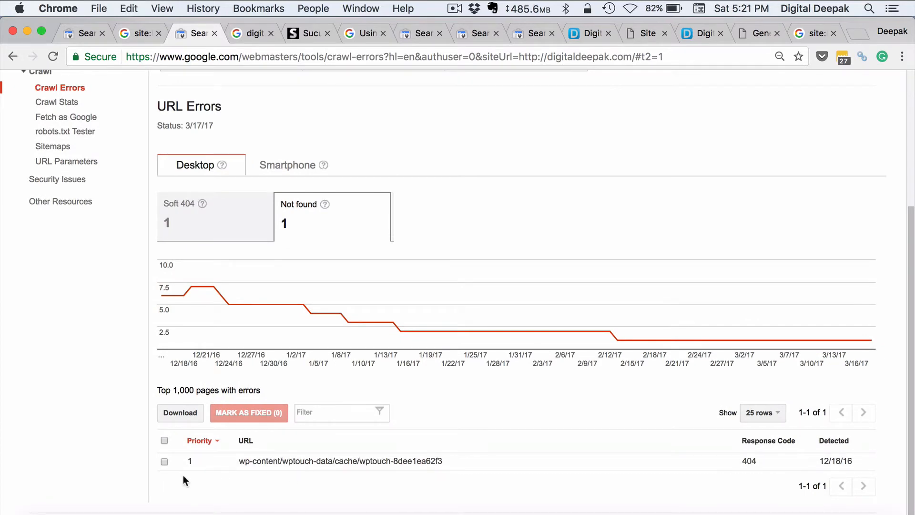
{"action": "left_click", "coordinate": [163, 461]}
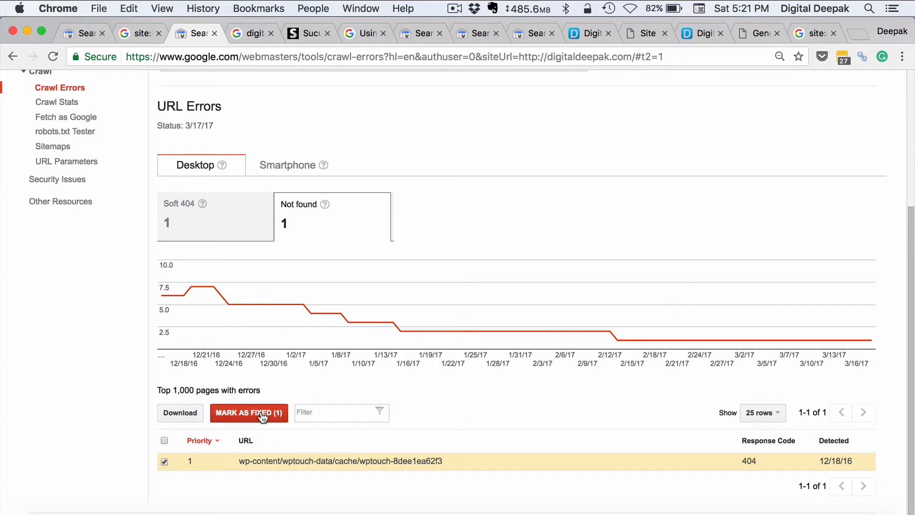
- Mark the wptouch 404 error as fixed and confirm, leaving the not-found list empty
{"action": "left_click", "coordinate": [248, 412]}
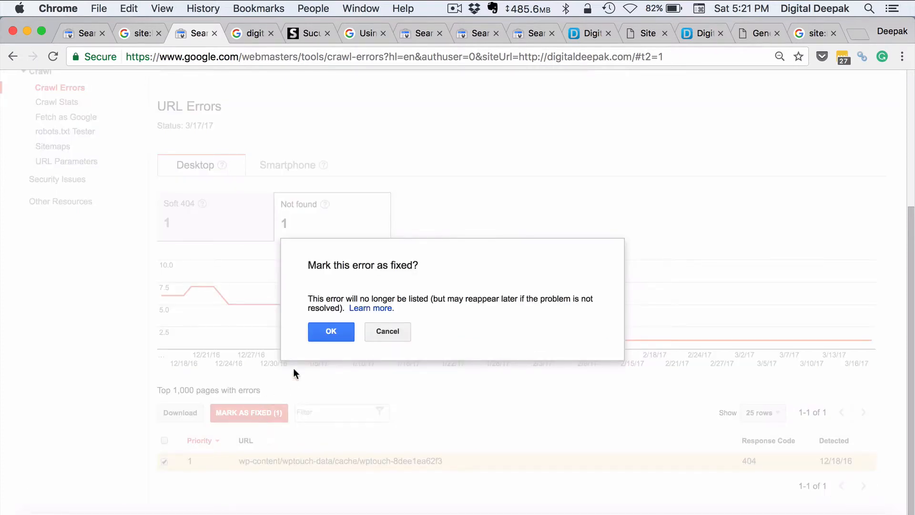
{"action": "left_click", "coordinate": [330, 331]}
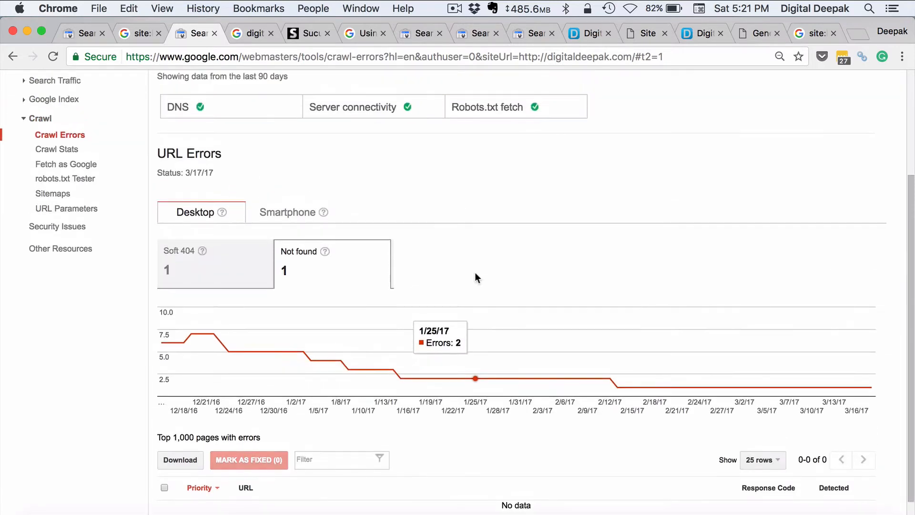
{"action": "mouse_move", "coordinate": [570, 234]}
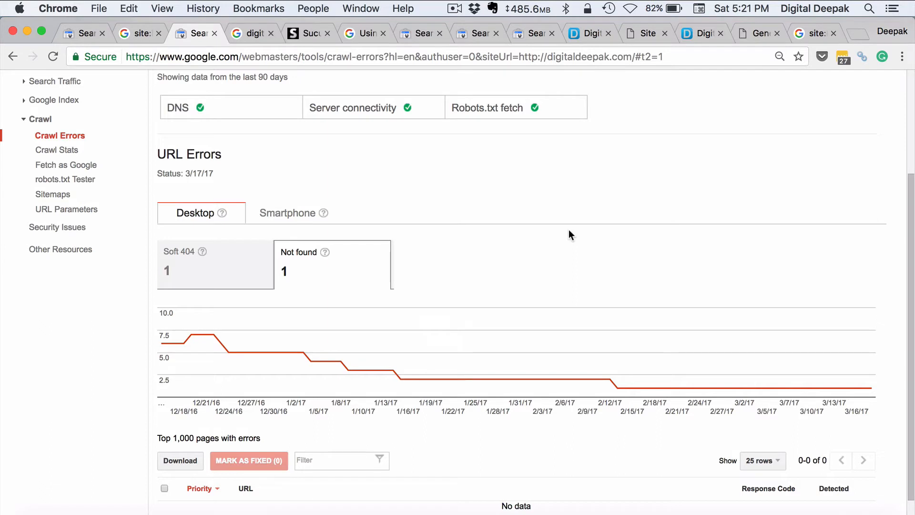
{"action": "mouse_move", "coordinate": [306, 446]}
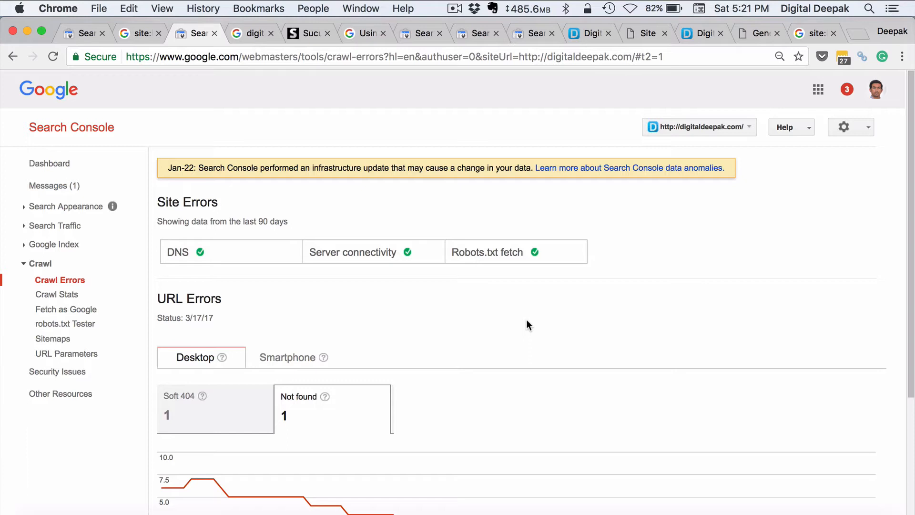
{"action": "left_click", "coordinate": [57, 294]}
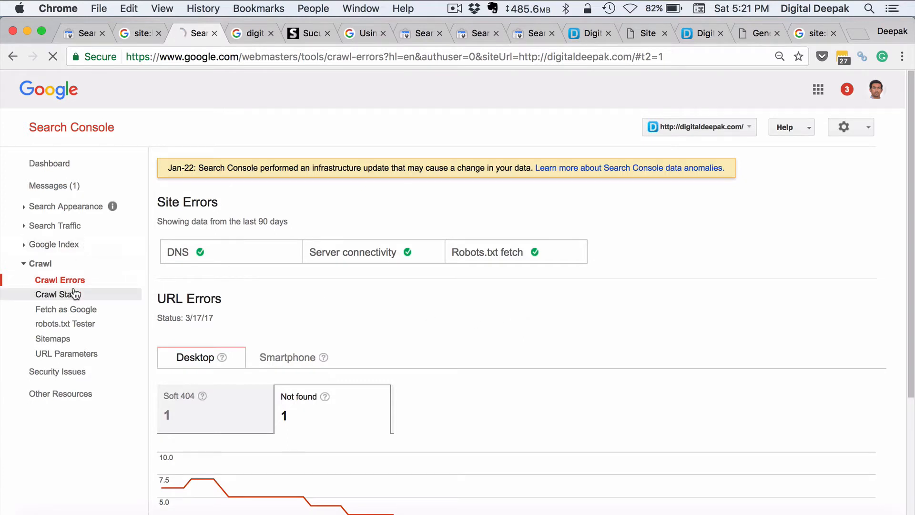
- Review the Crawl Stats charts, then view Fetch as Google listing 43 past fetch attempts
{"action": "left_click", "coordinate": [57, 294]}
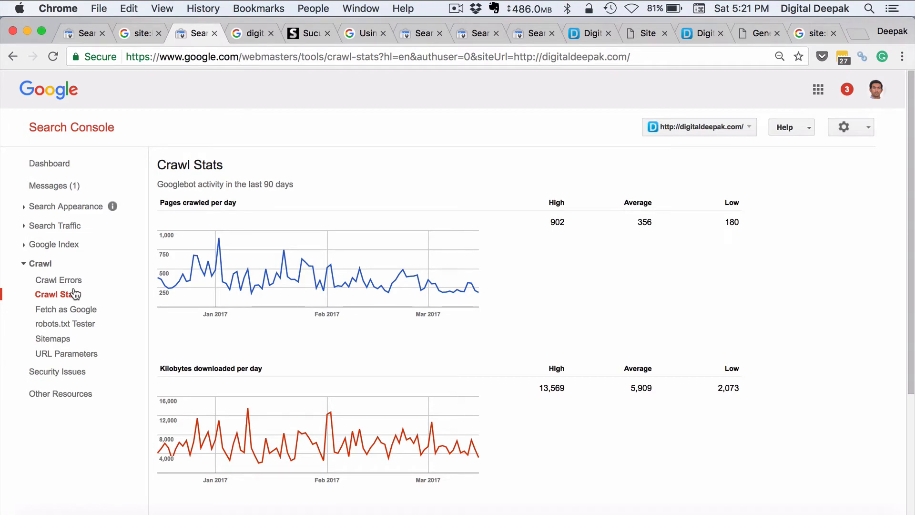
{"action": "mouse_move", "coordinate": [344, 286]}
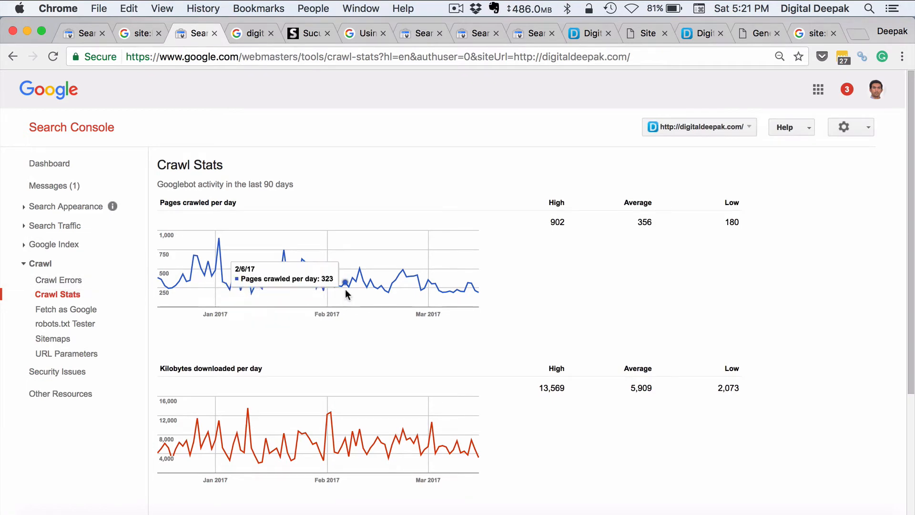
{"action": "scroll", "scroll_direction": "down", "scroll_amount": 3}
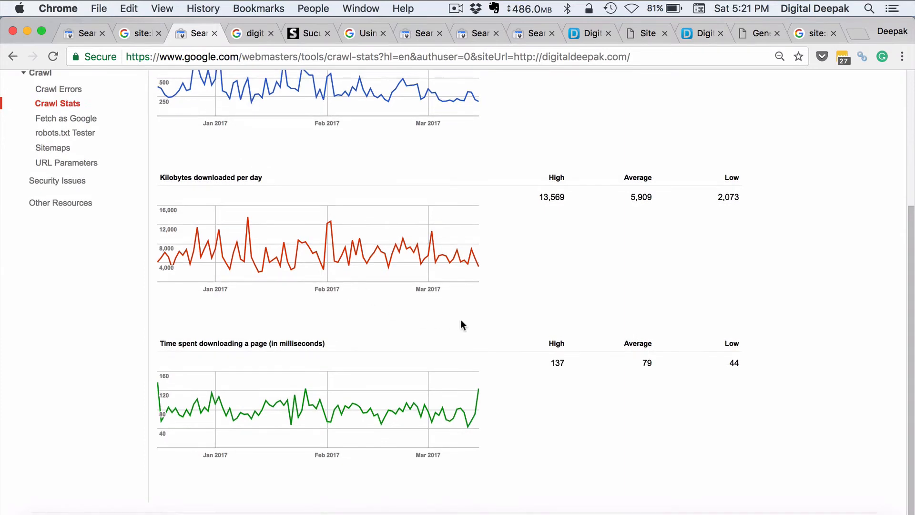
{"action": "mouse_move", "coordinate": [475, 382]}
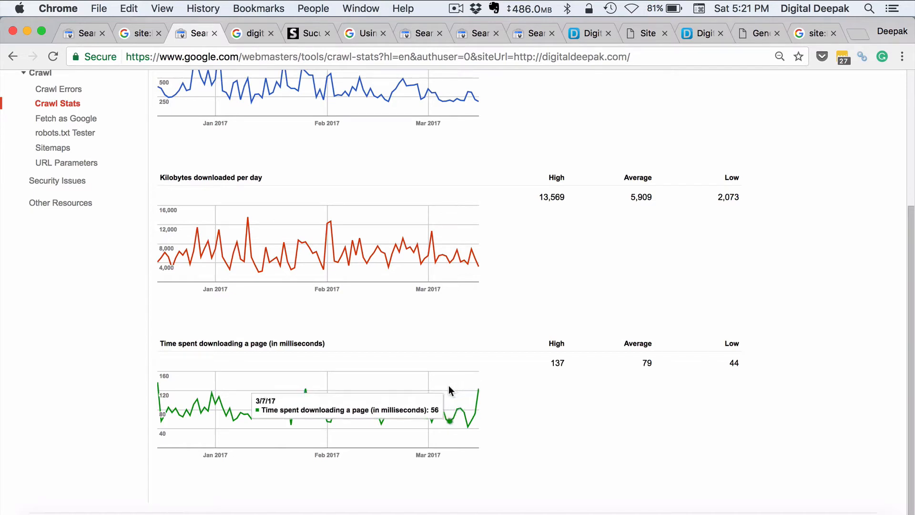
{"action": "mouse_move", "coordinate": [335, 401]}
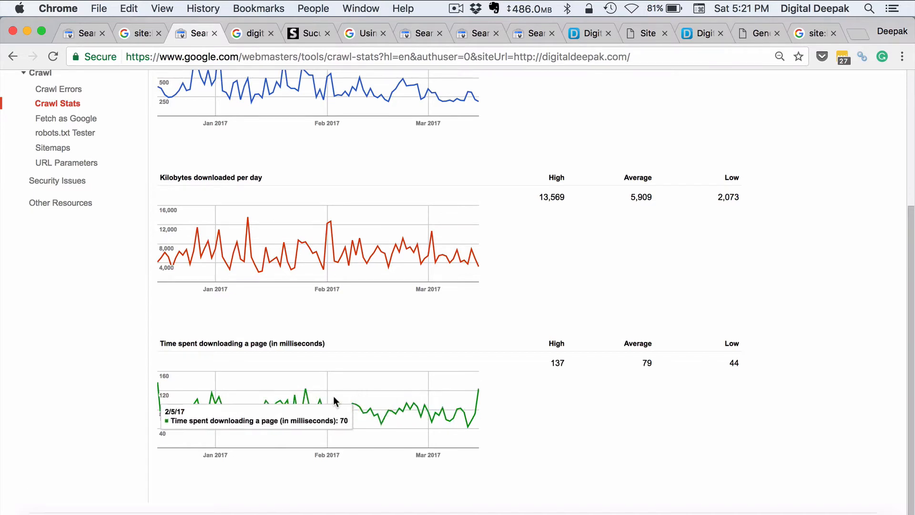
{"action": "mouse_move", "coordinate": [442, 400]}
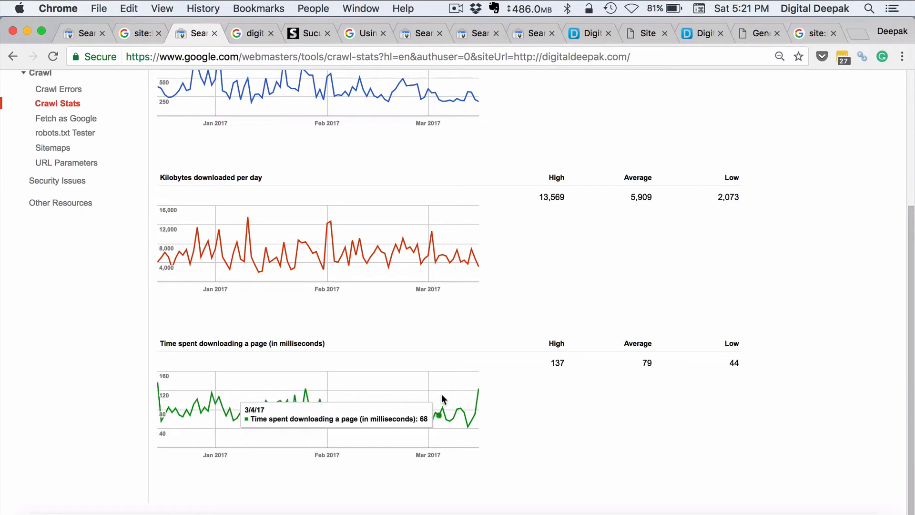
{"action": "mouse_move", "coordinate": [479, 398]}
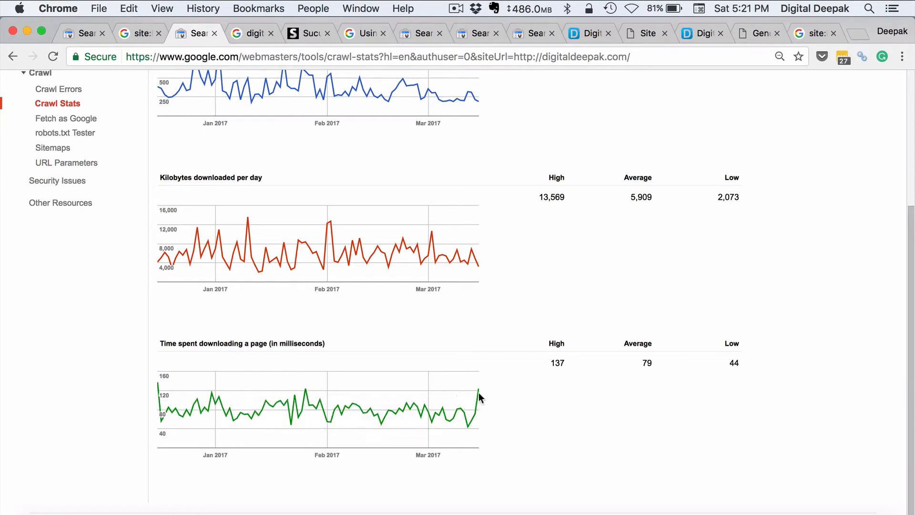
{"action": "mouse_move", "coordinate": [478, 397]}
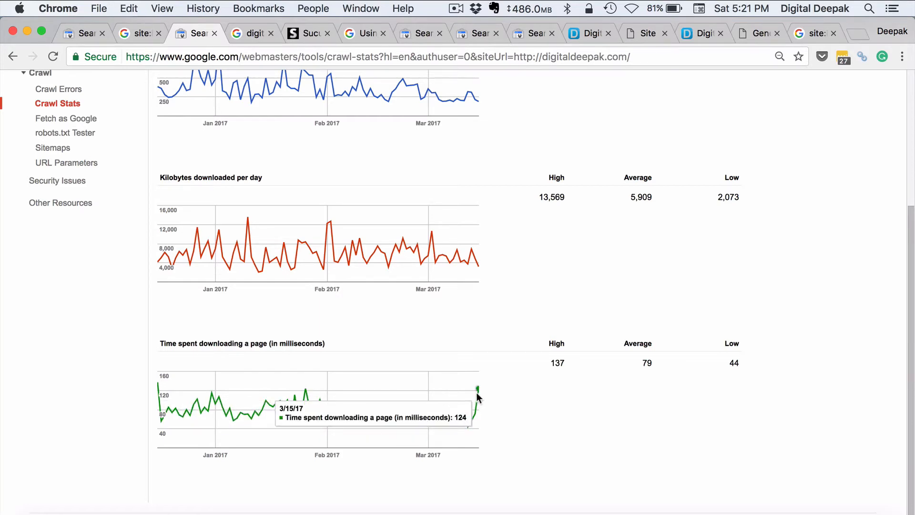
{"action": "mouse_move", "coordinate": [460, 403]}
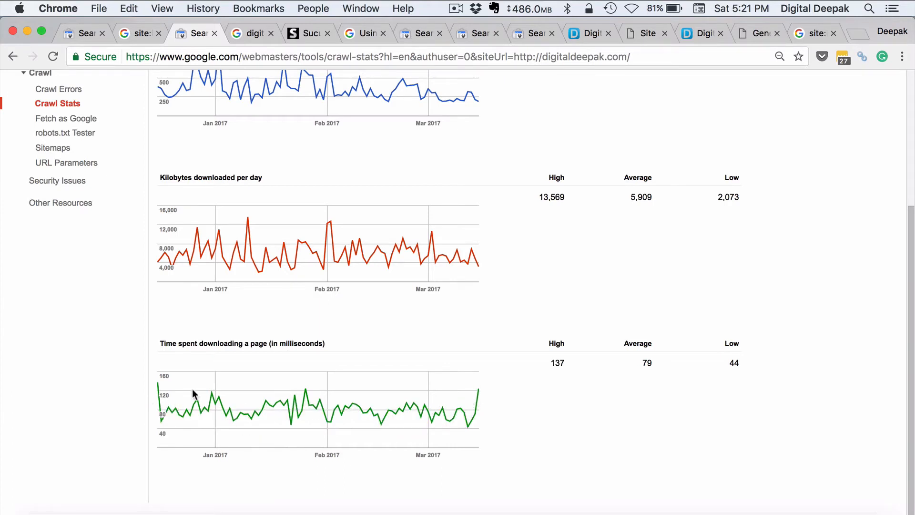
{"action": "scroll", "scroll_direction": "up", "scroll_amount": 3}
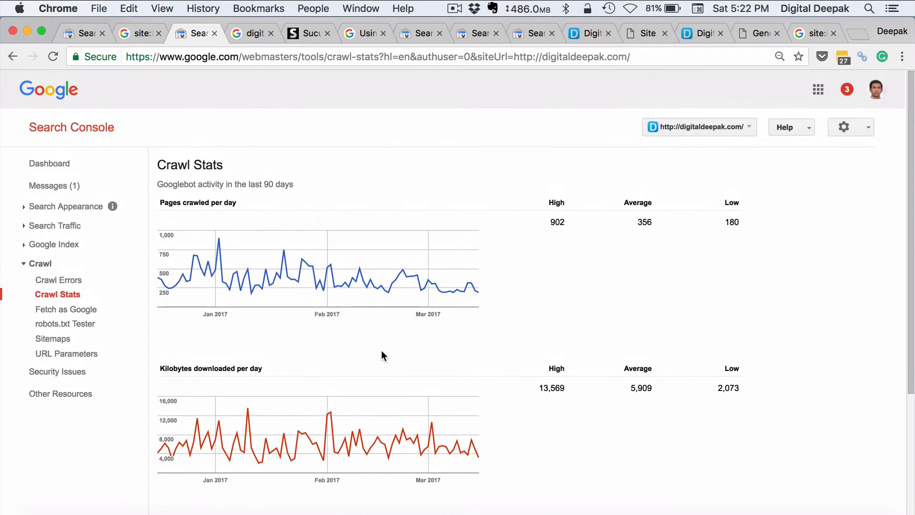
{"action": "mouse_move", "coordinate": [640, 282]}
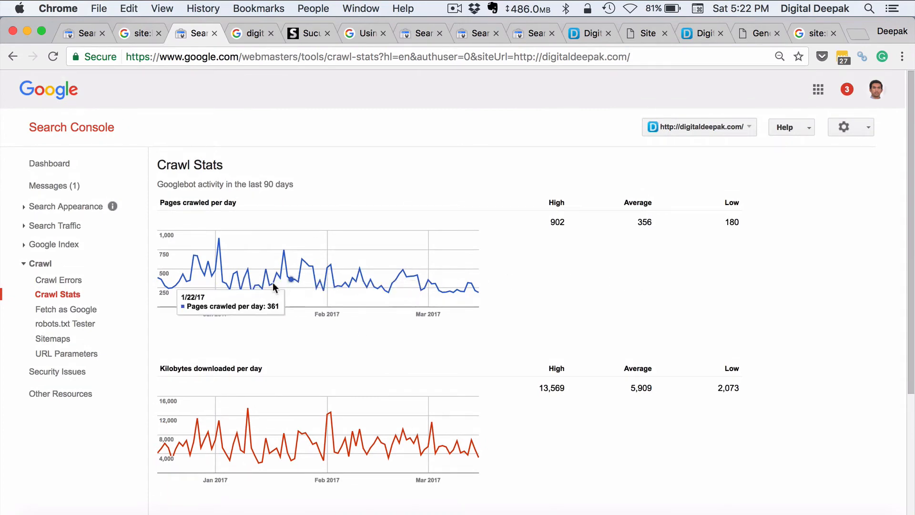
{"action": "left_click", "coordinate": [65, 309]}
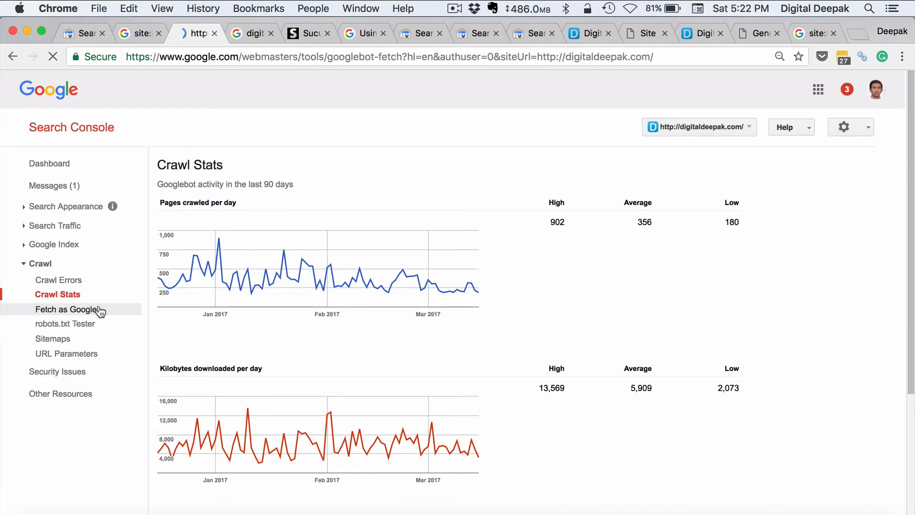
{"action": "left_click", "coordinate": [67, 309]}
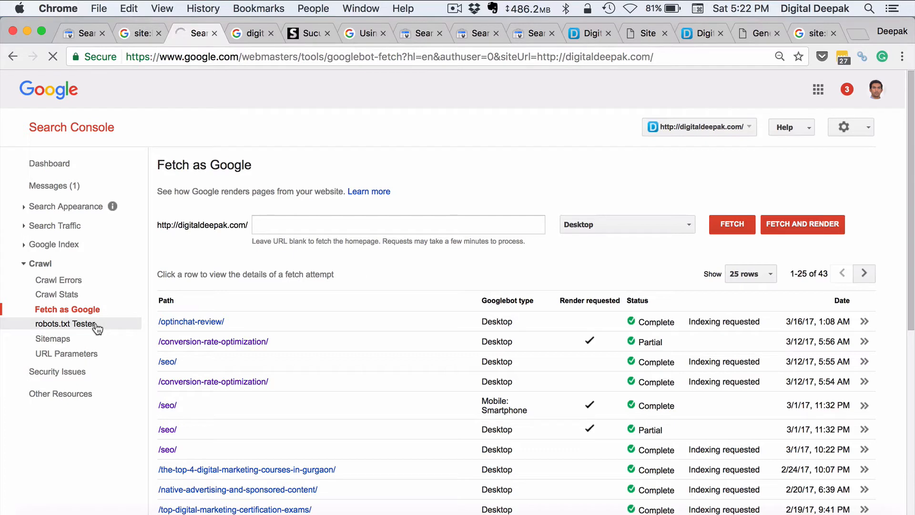
- Check the robots.txt Tester showing 0 errors and 0 warnings, then go to Sitemaps
{"action": "left_click", "coordinate": [66, 324]}
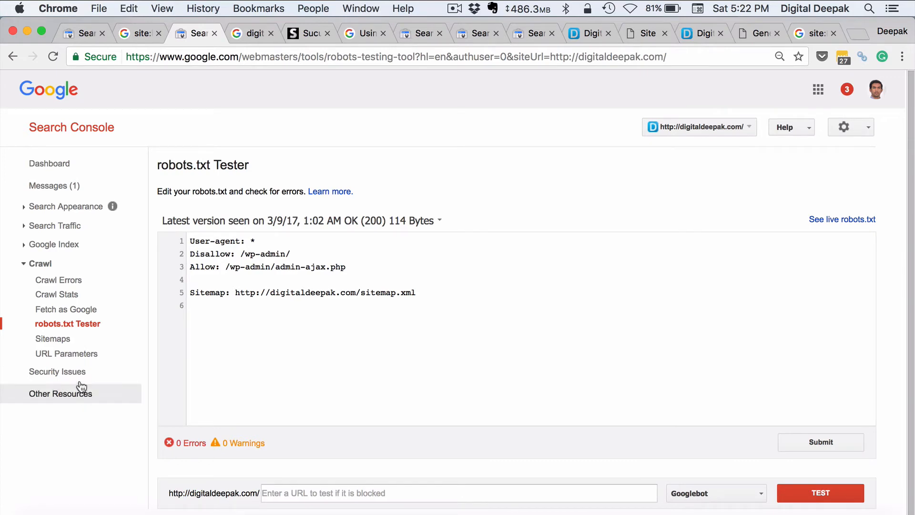
{"action": "left_click", "coordinate": [53, 338]}
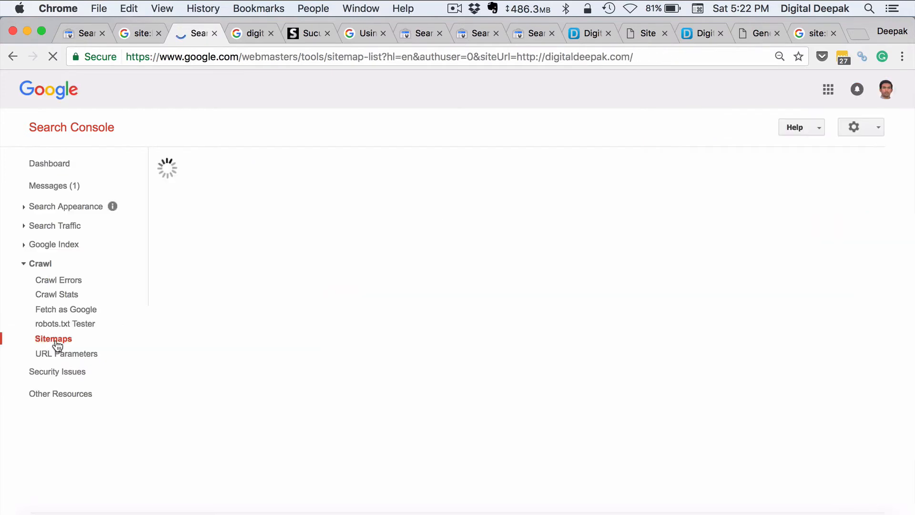
- View the sitemap index: 178 pages submitted, 174 indexed, 3 warnings
{"action": "left_click", "coordinate": [53, 338]}
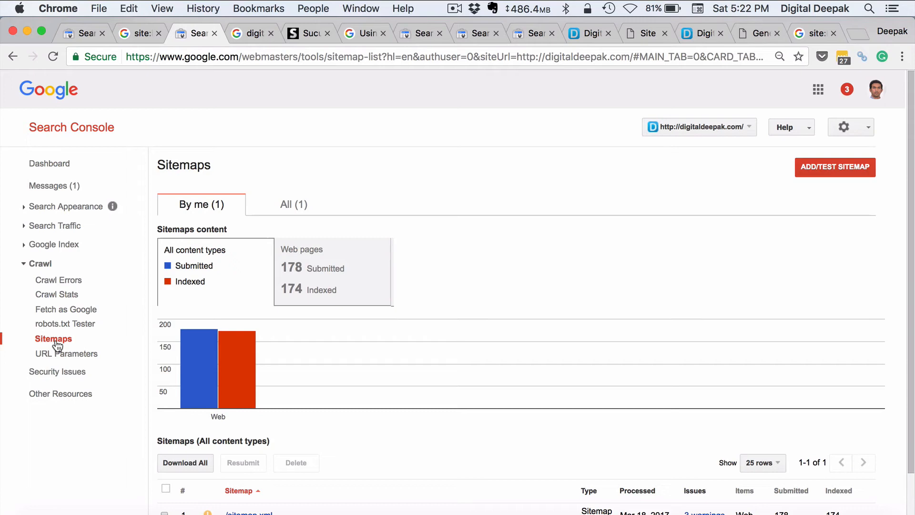
{"action": "scroll", "scroll_direction": "down", "scroll_amount": 3}
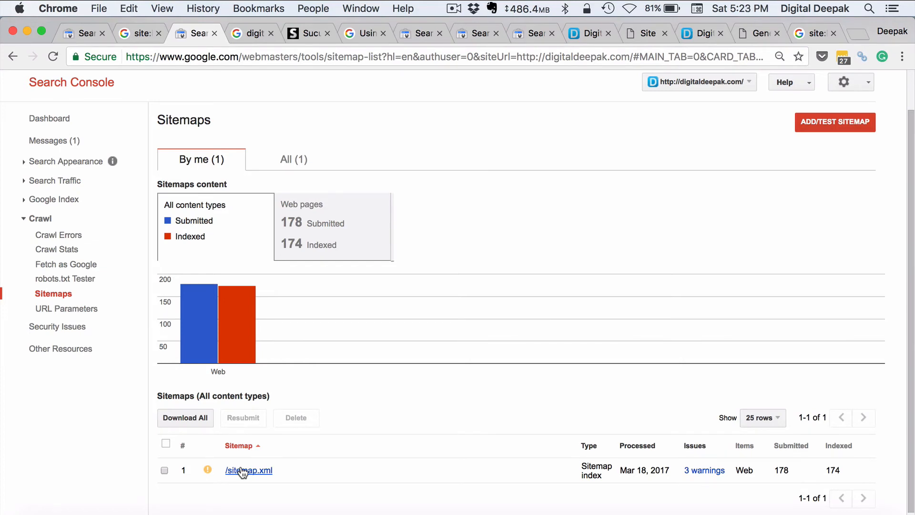
{"action": "mouse_move", "coordinate": [252, 349]}
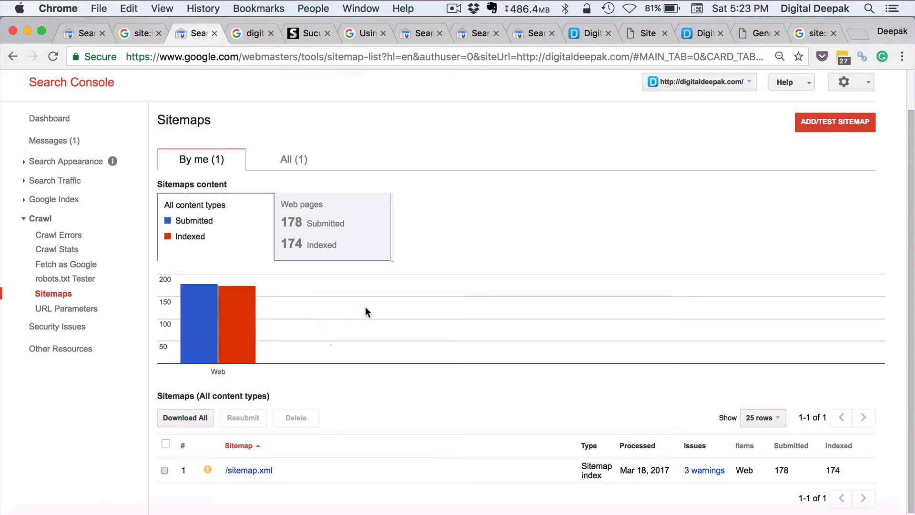
{"action": "mouse_move", "coordinate": [236, 342]}
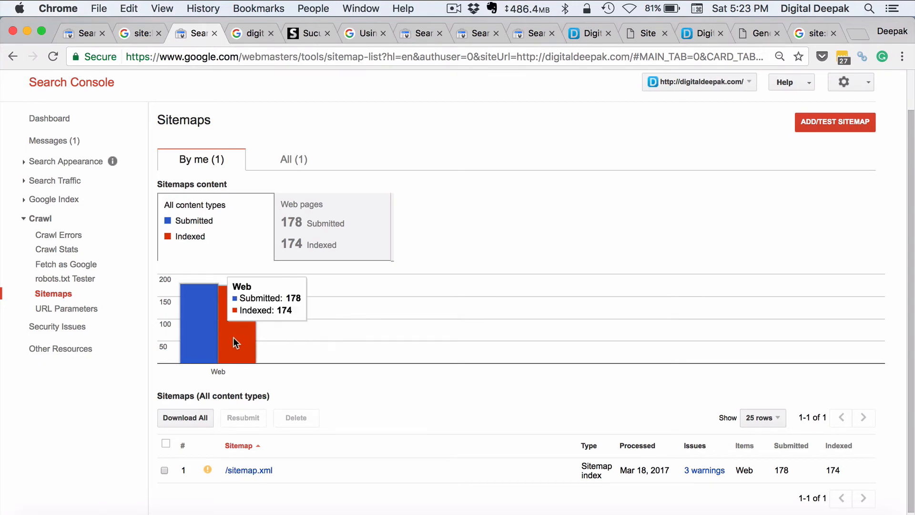
{"action": "mouse_move", "coordinate": [224, 344]}
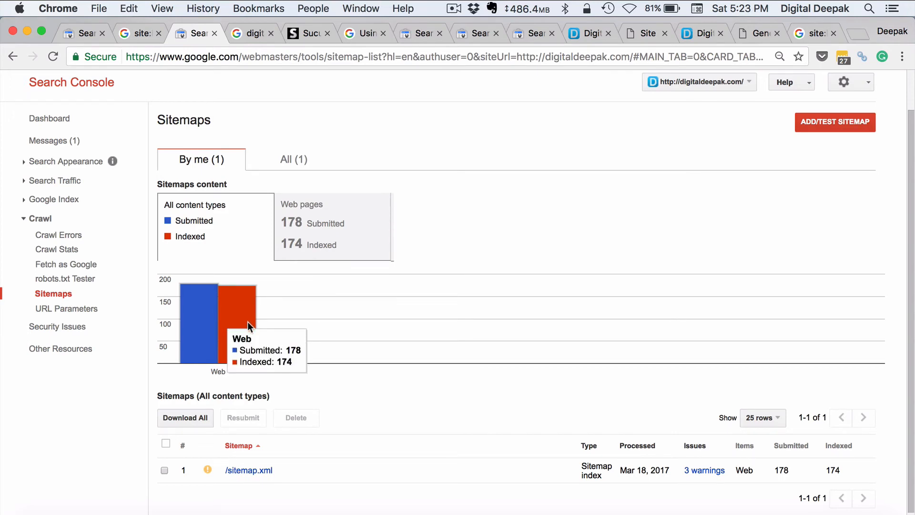
{"action": "mouse_move", "coordinate": [251, 362]}
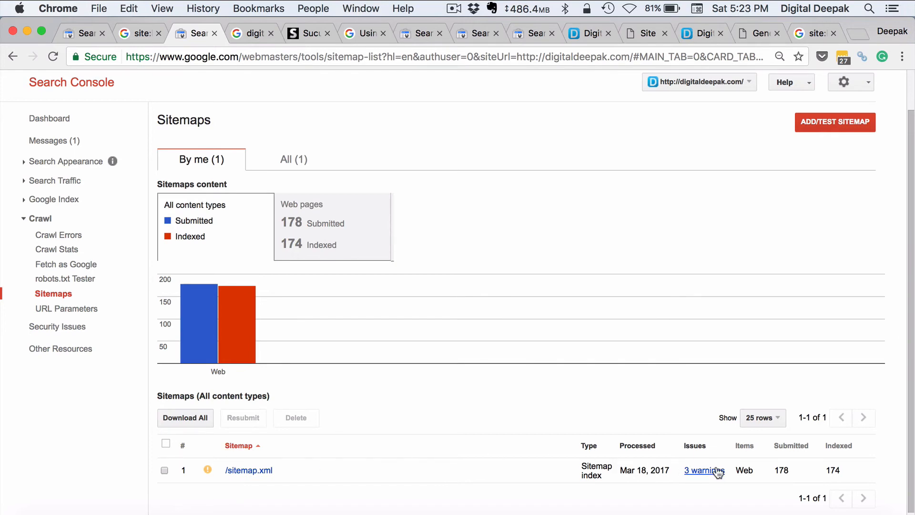
- Review sitemap.xml warnings on unreachable URLs and high response times, and confirm no index errors
{"action": "left_click", "coordinate": [700, 469]}
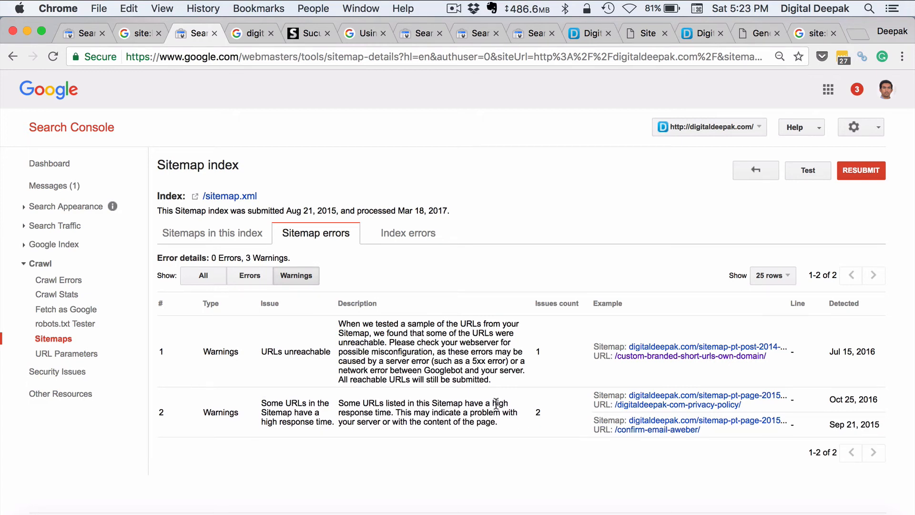
{"action": "left_click_drag", "start_coordinate": [495, 402], "coordinate": [478, 412]}
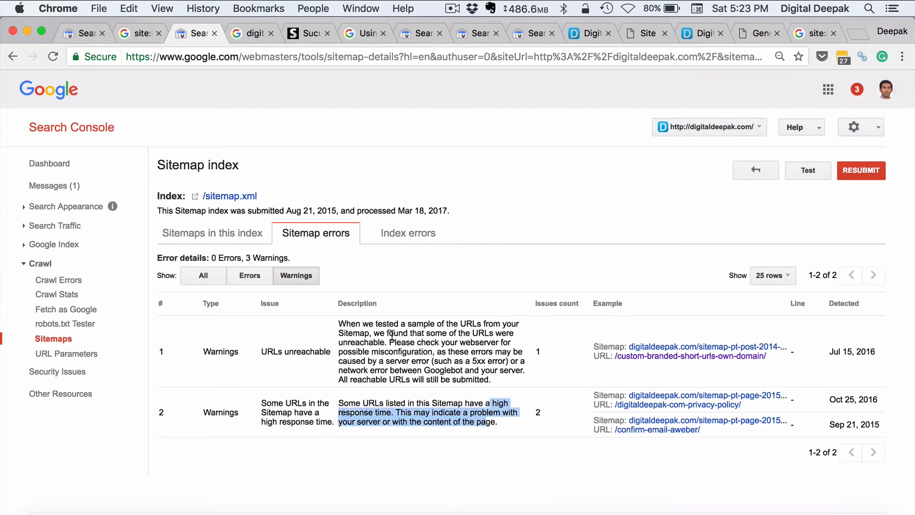
{"action": "left_click", "coordinate": [378, 317]}
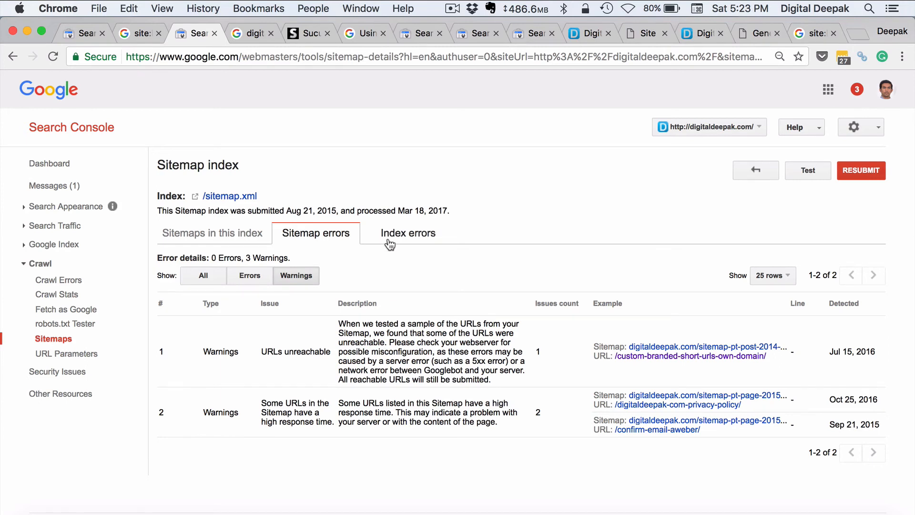
{"action": "left_click", "coordinate": [407, 233]}
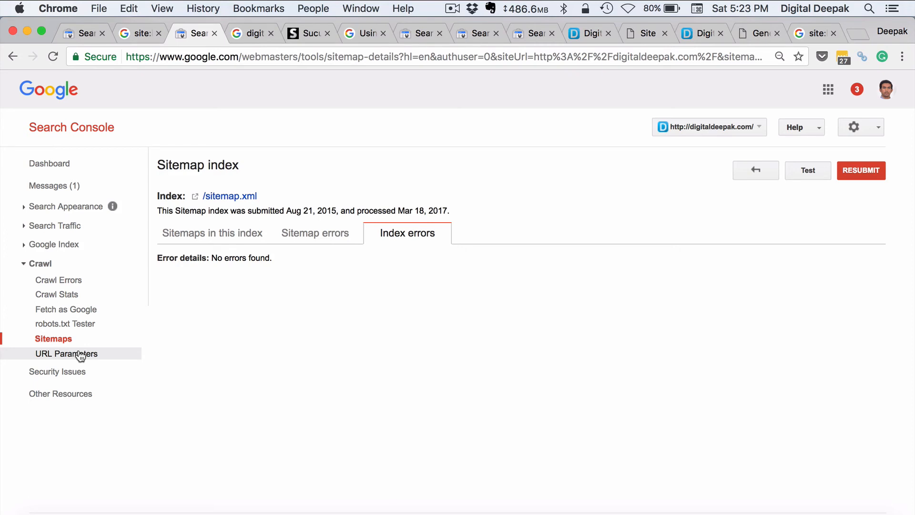
{"action": "left_click", "coordinate": [66, 353]}
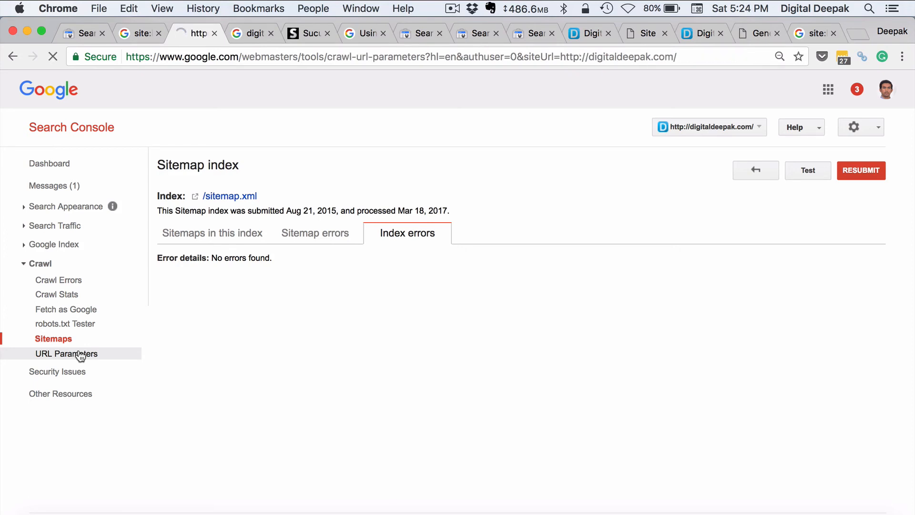
- Open URL Parameters, showing the discovered replytocom parameter and no coverage problems
{"action": "left_click", "coordinate": [66, 353]}
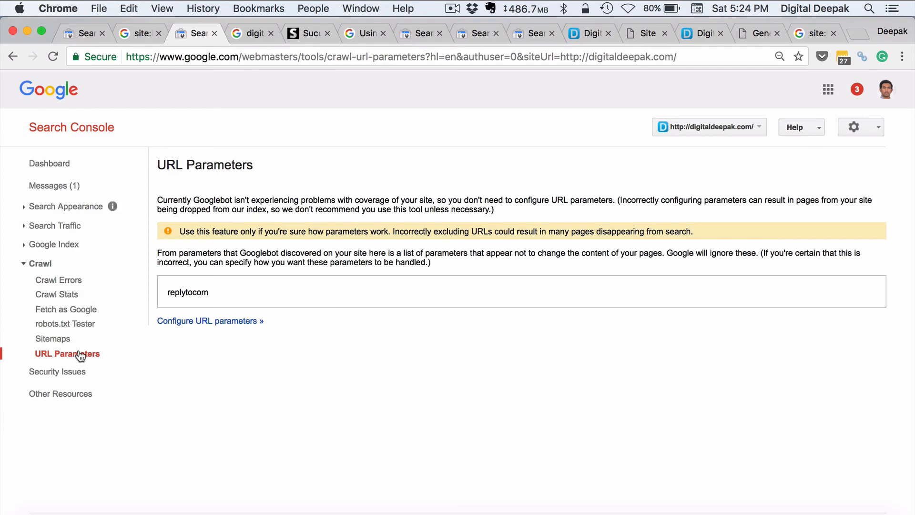
{"action": "mouse_move", "coordinate": [85, 354]}
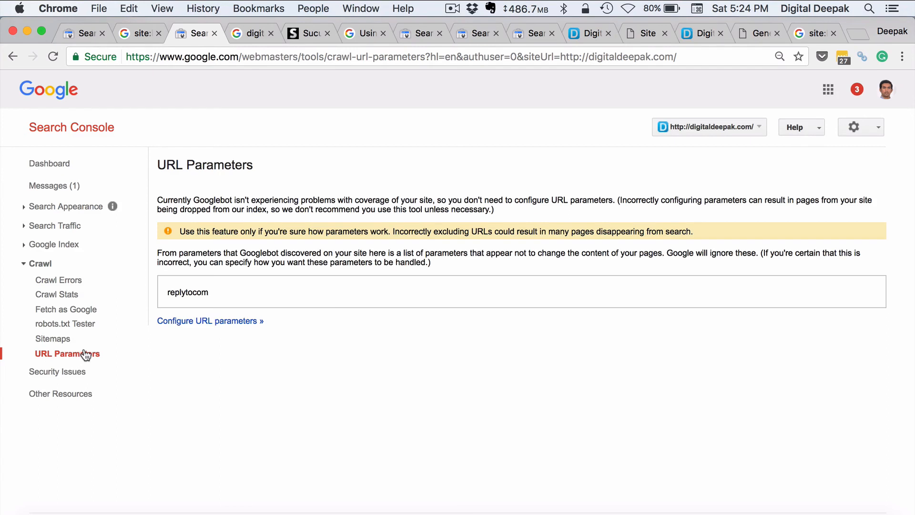
{"action": "mouse_move", "coordinate": [369, 335]}
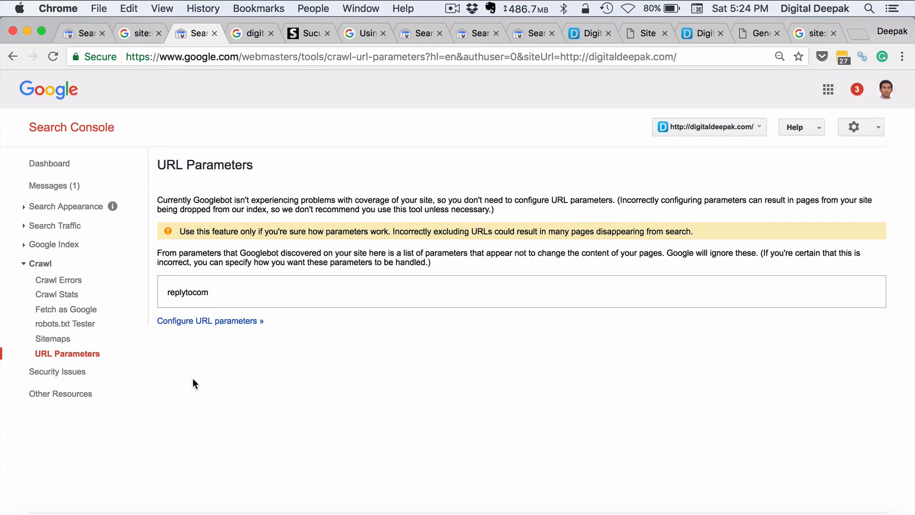
{"action": "mouse_move", "coordinate": [117, 362]}
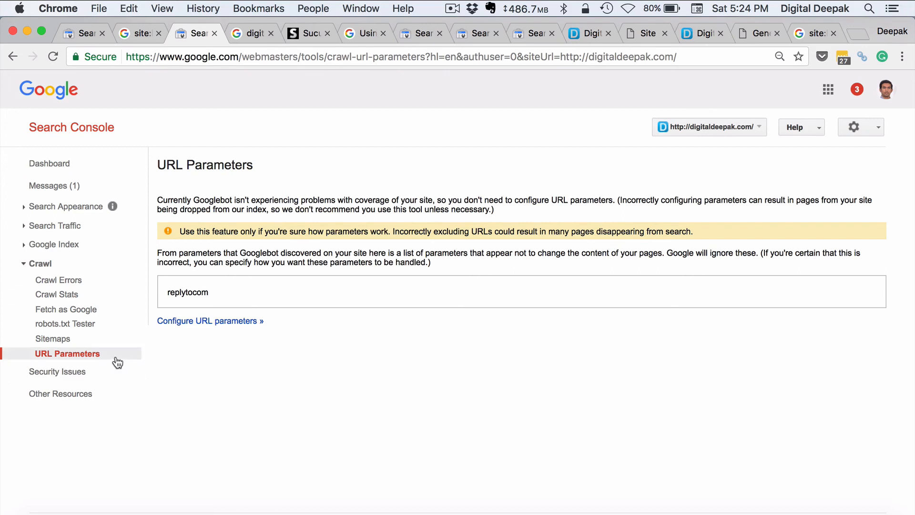